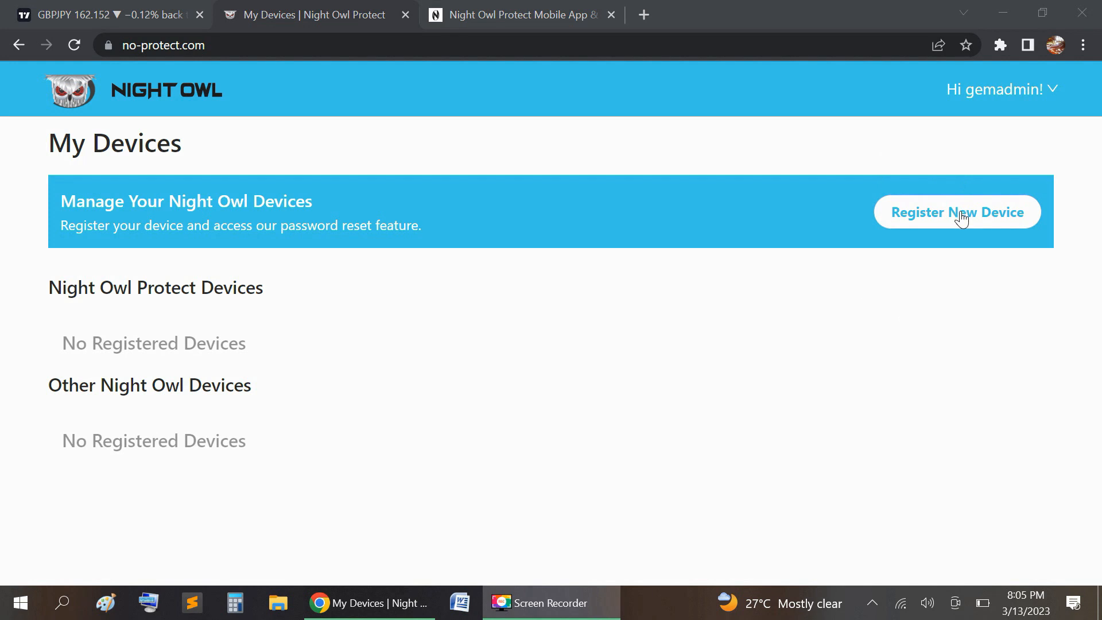
Start registering a new device and continue past the introduction dialog to the UID form
left_click(957, 212)
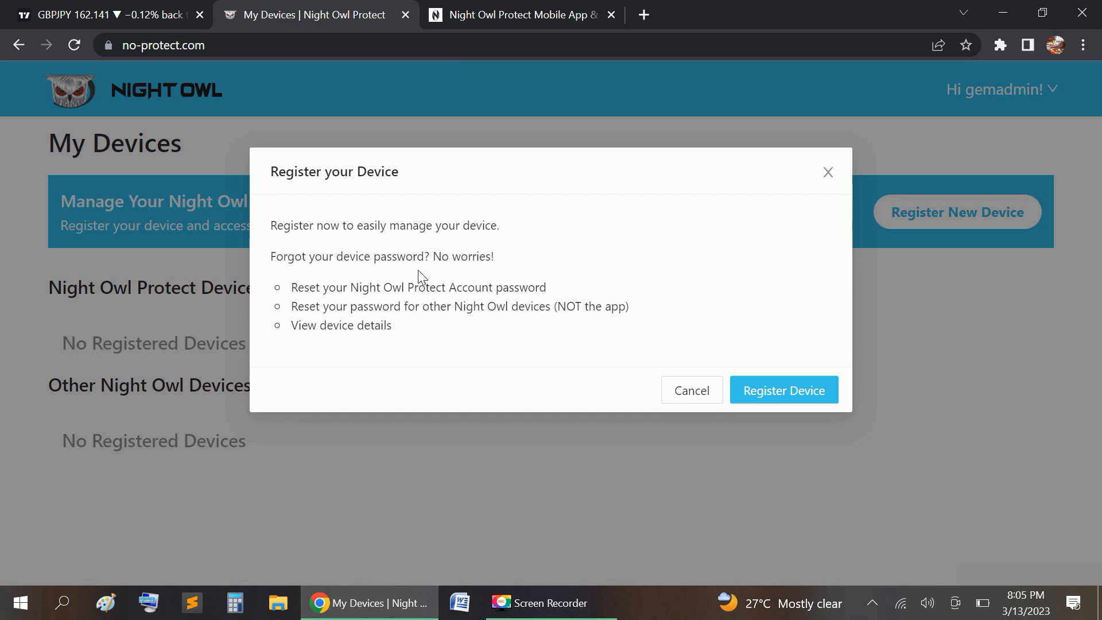
mouse_move(962, 217)
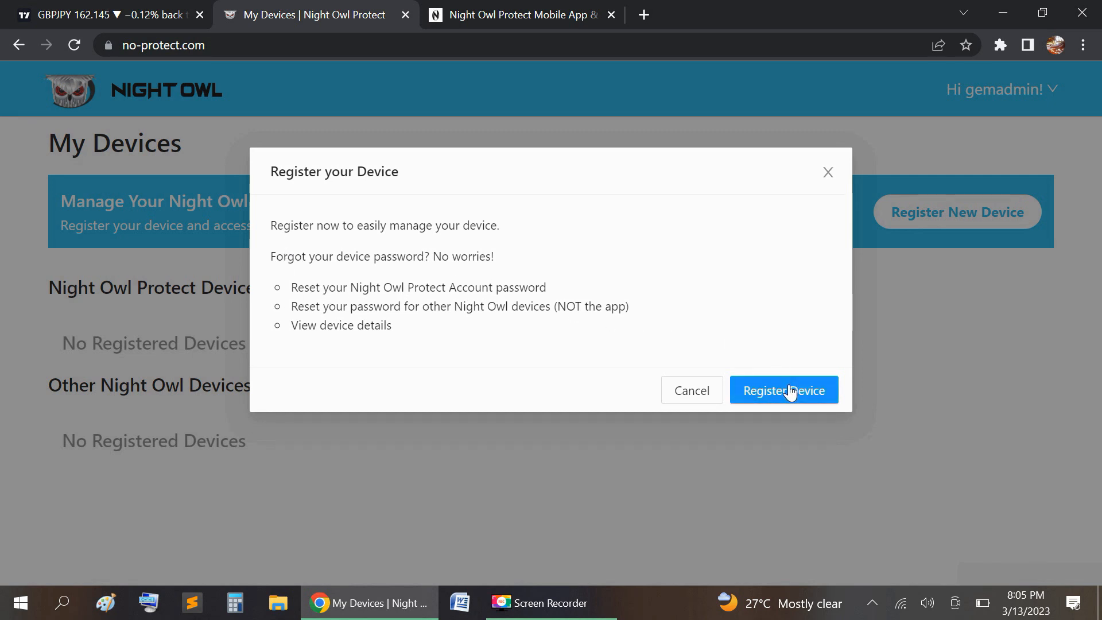
left_click(784, 390)
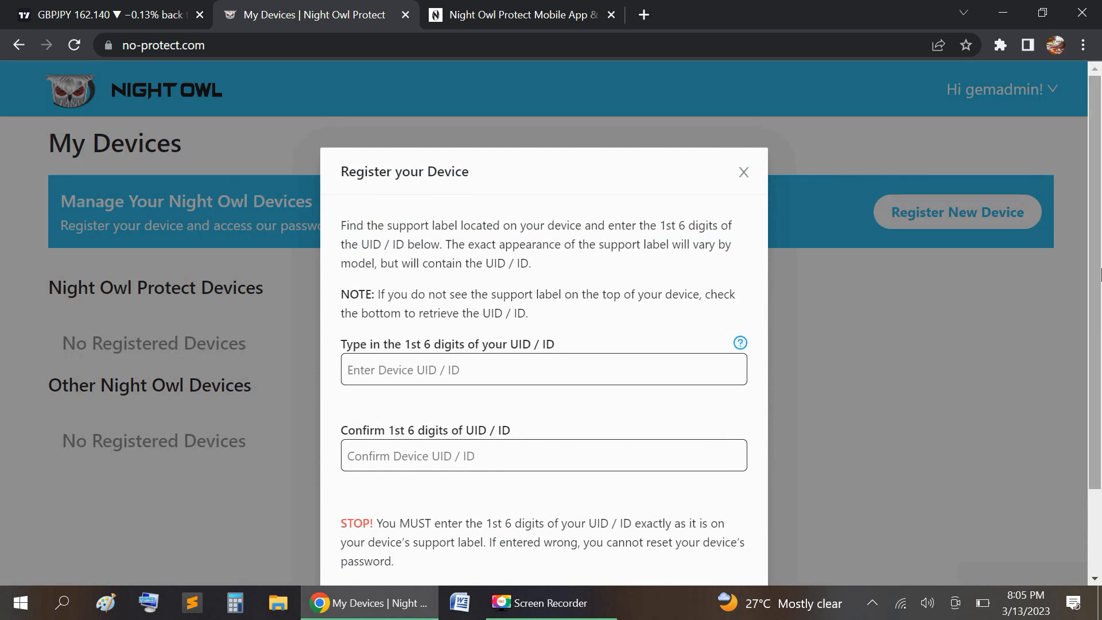
Enter PYHPLU as the first six digits of the device UID
scroll("down", 3)
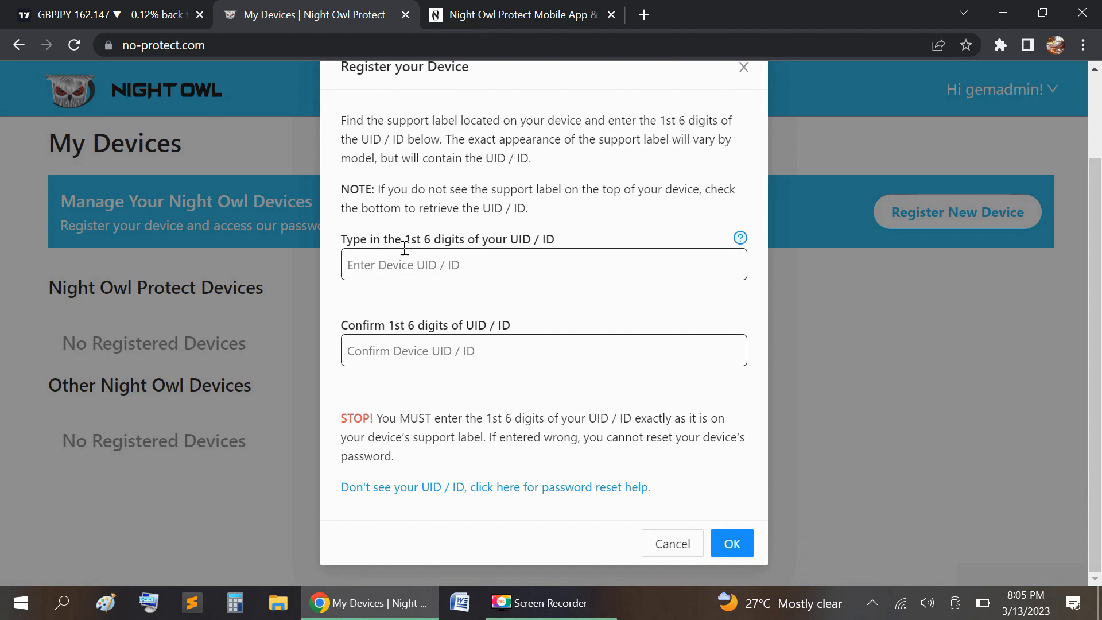
mouse_move(496, 246)
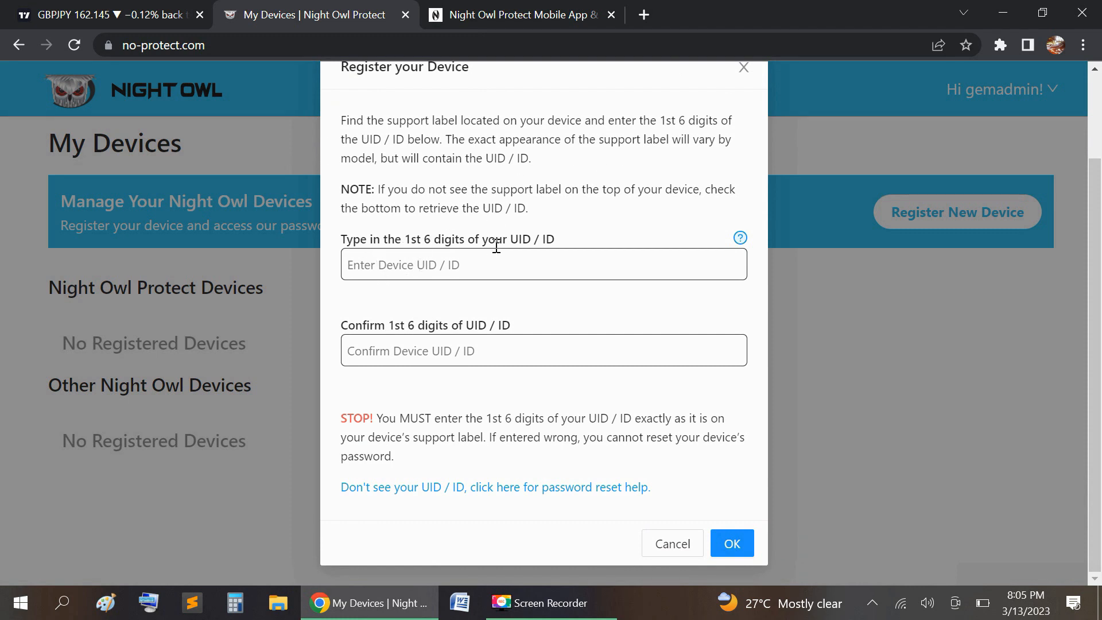
left_click(544, 264)
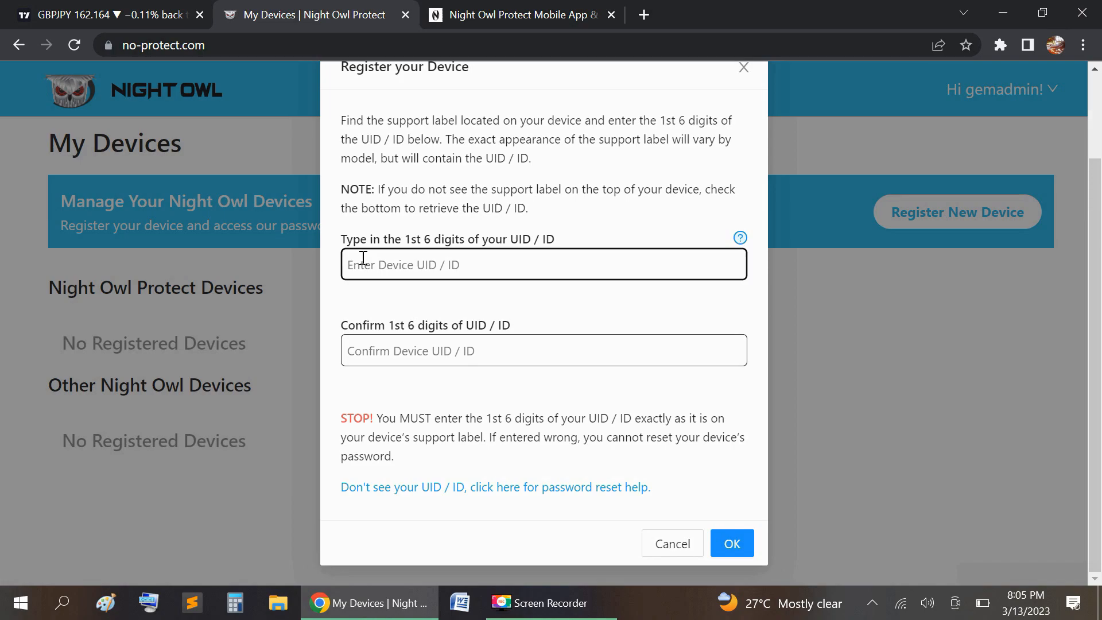
type("p")
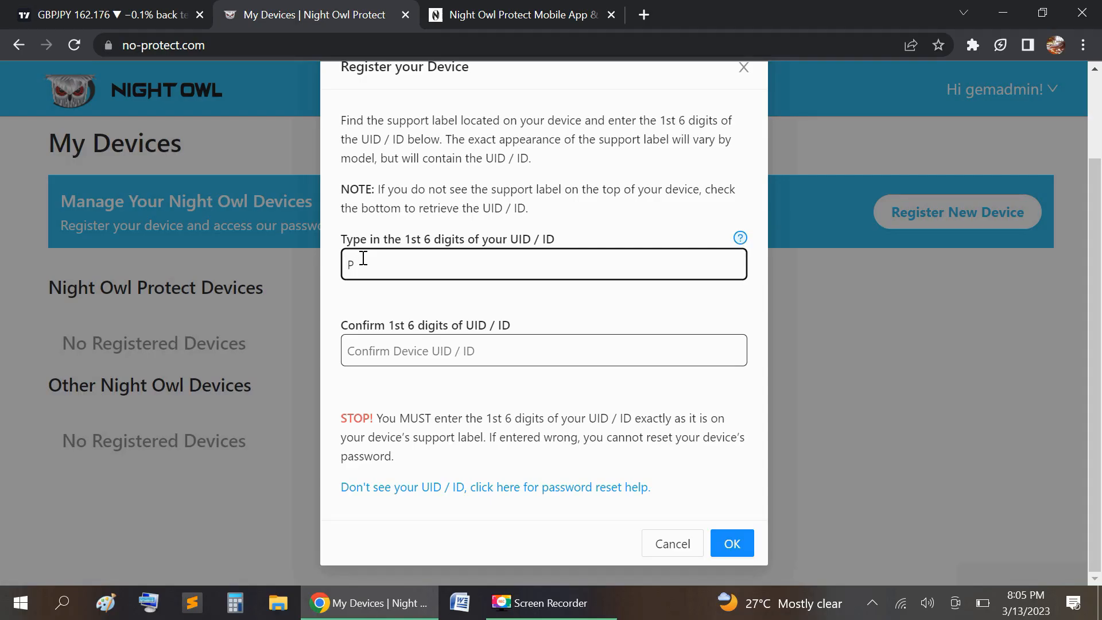
type("Y")
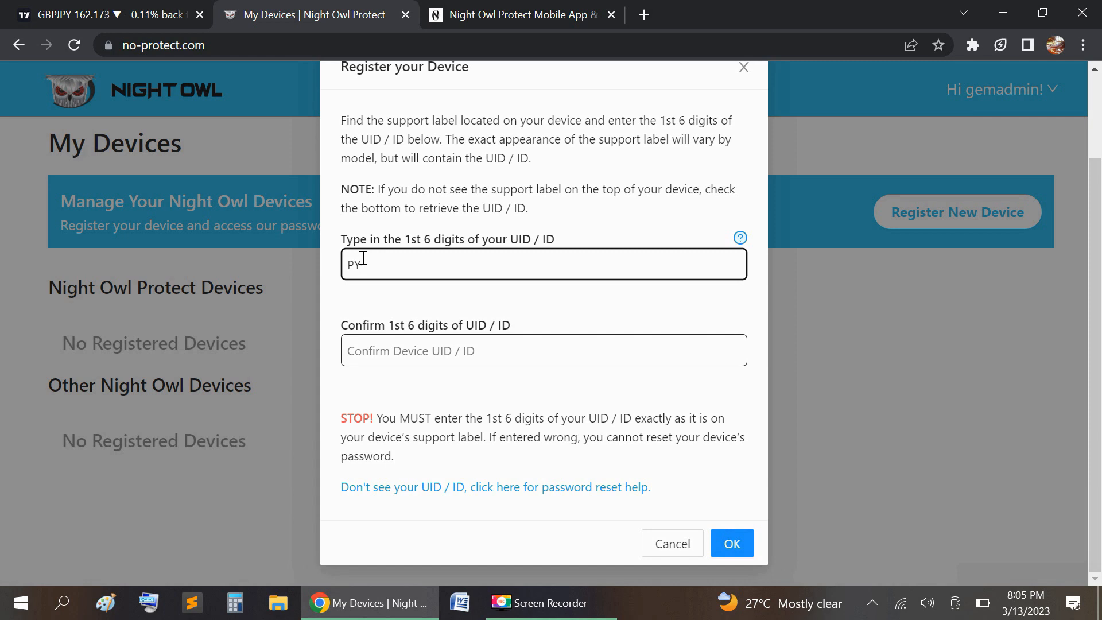
type("HP")
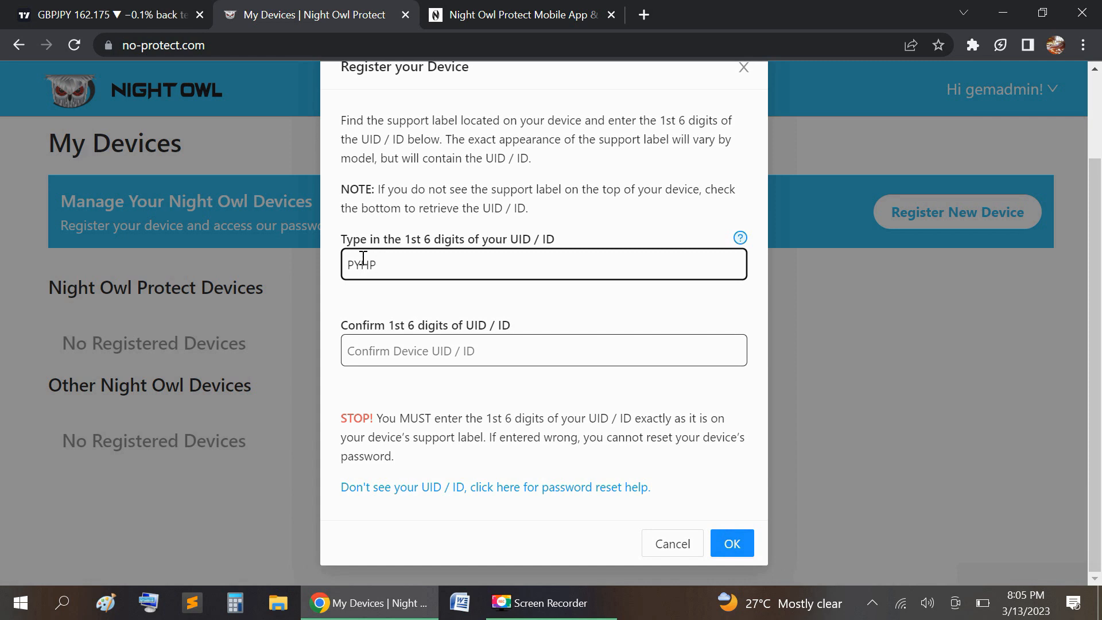
type("LU")
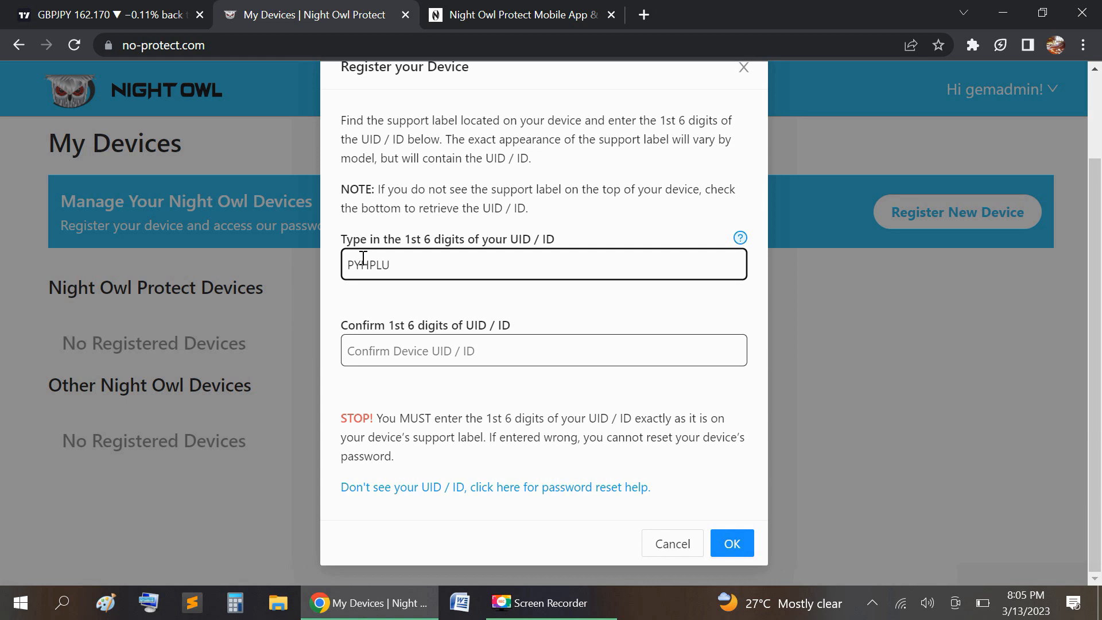
left_click(544, 351)
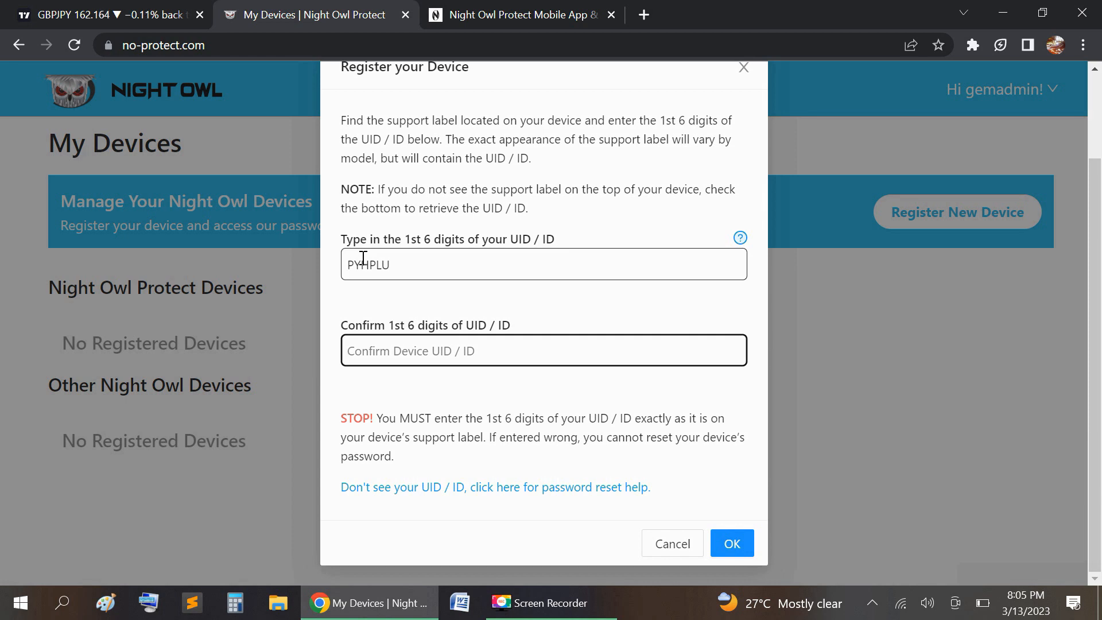
type("P")
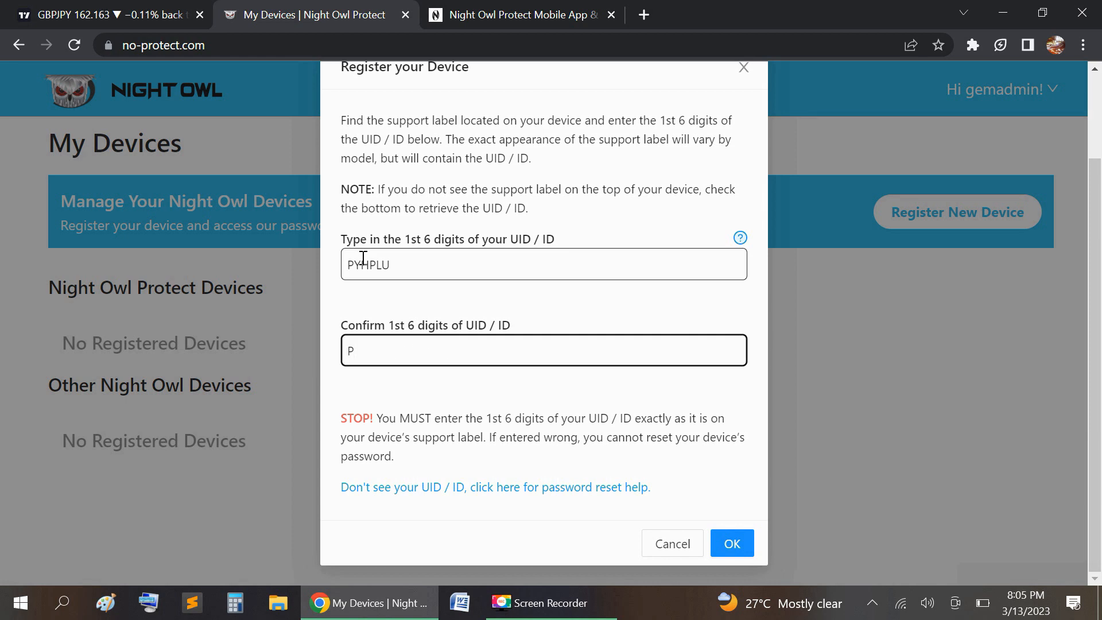
type("YHPLU")
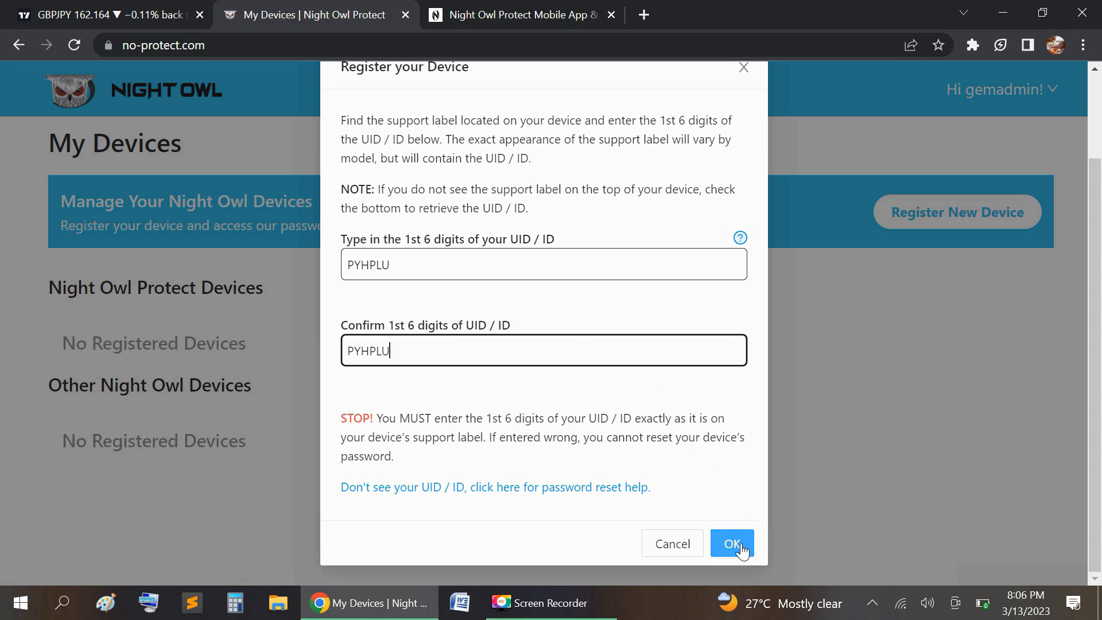
left_click(730, 544)
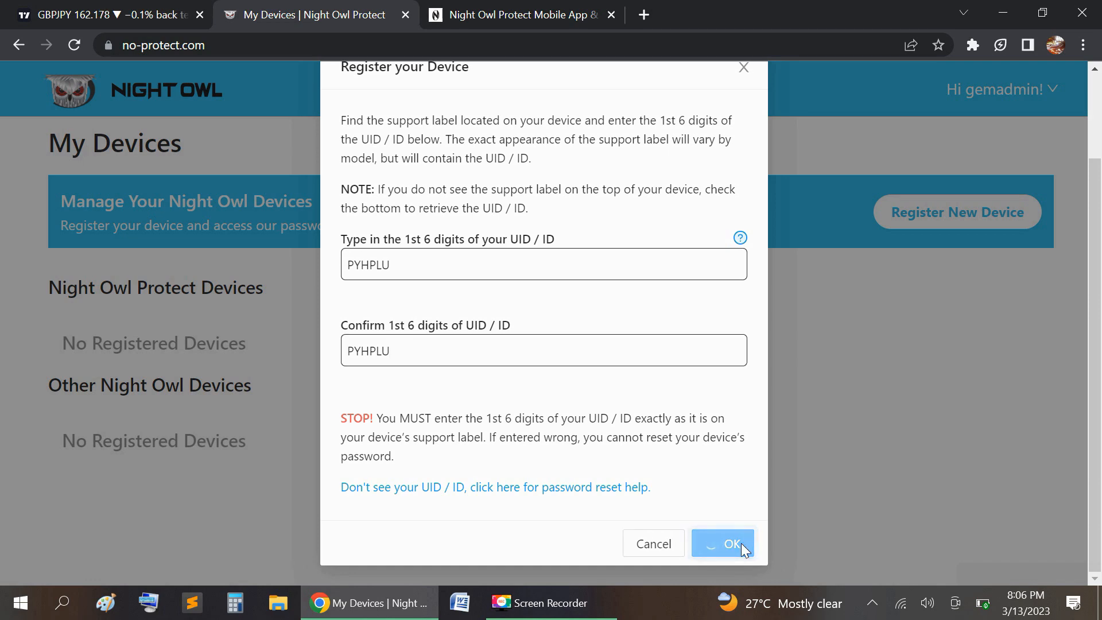
Dismiss the Congratulations notice and scroll down to the Digital Video Recorder card
left_click(722, 544)
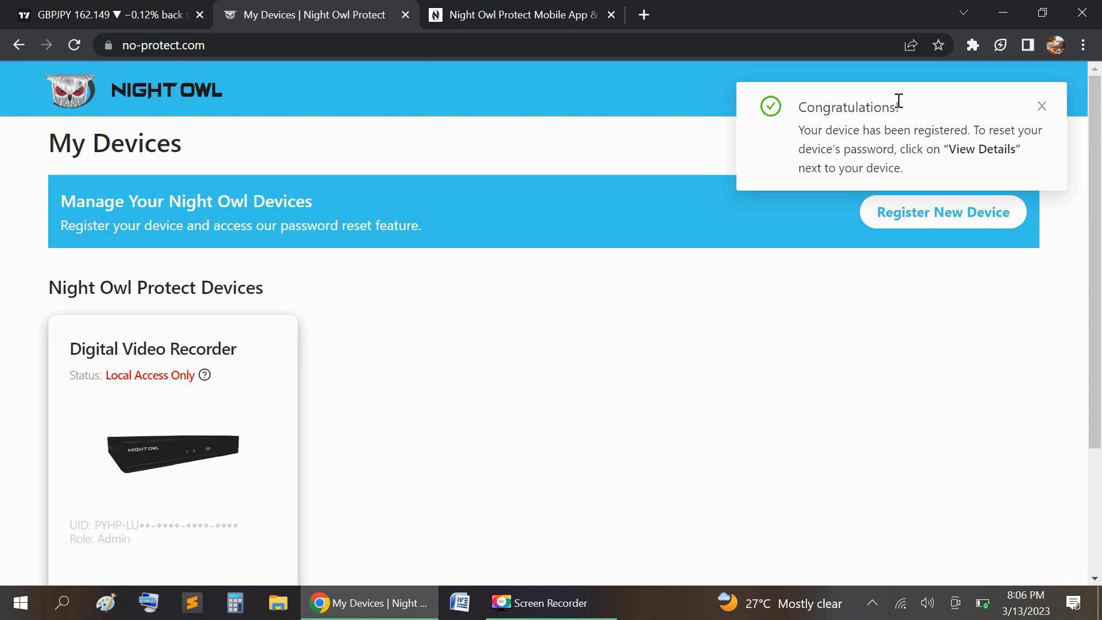
mouse_move(905, 150)
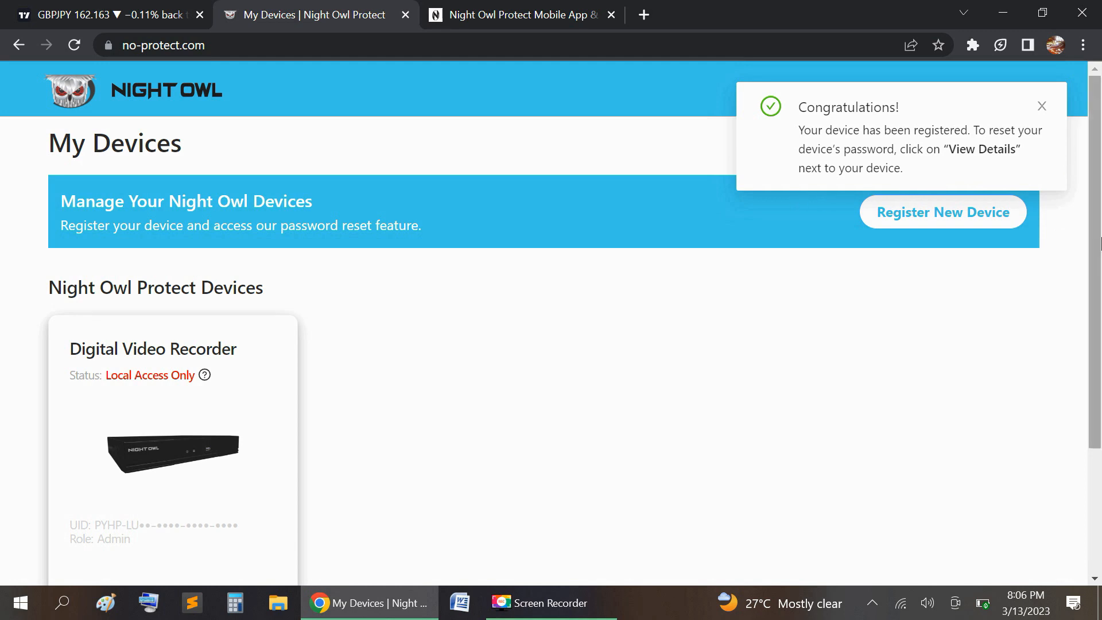
scroll("down", 3)
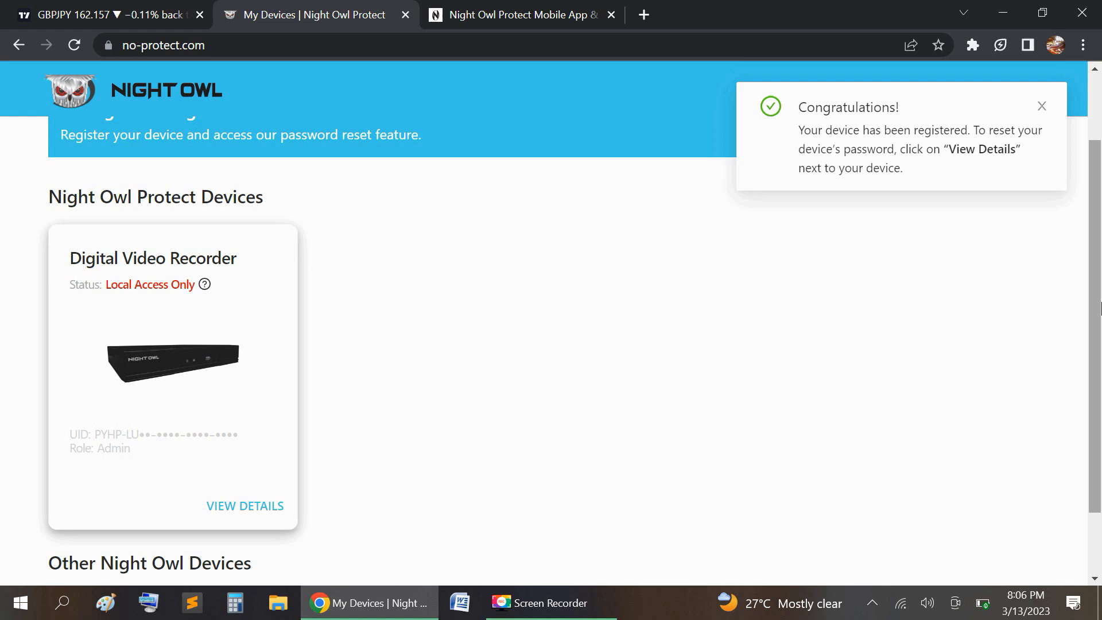
left_click(1042, 106)
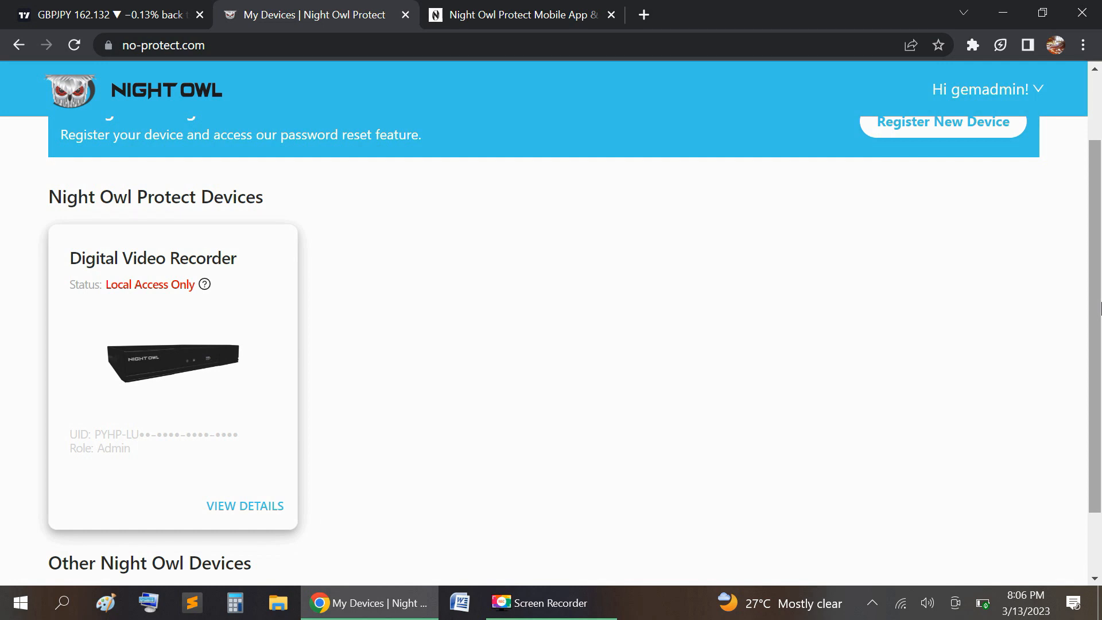
scroll("down", 3)
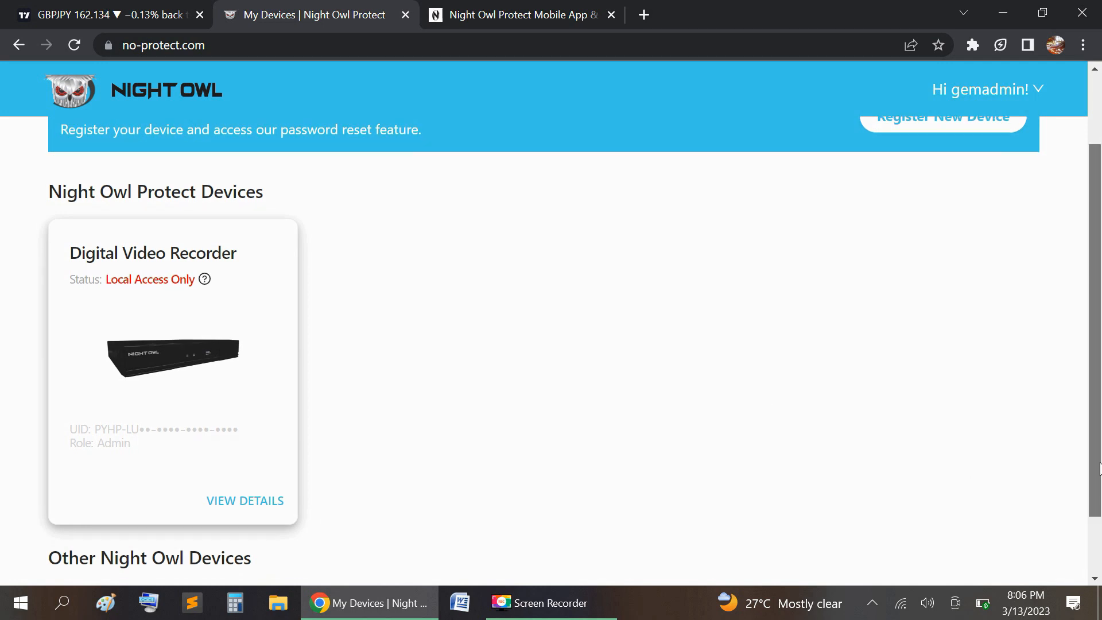
scroll("down", 3)
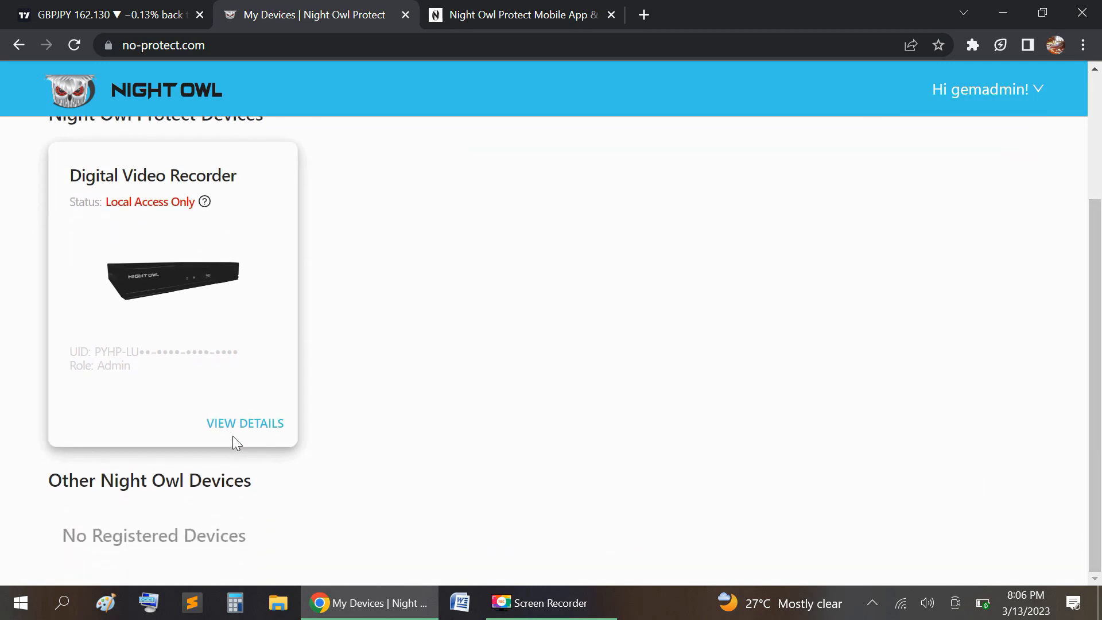
Open VIEW DETAILS on the Digital Video Recorder card
left_click(245, 422)
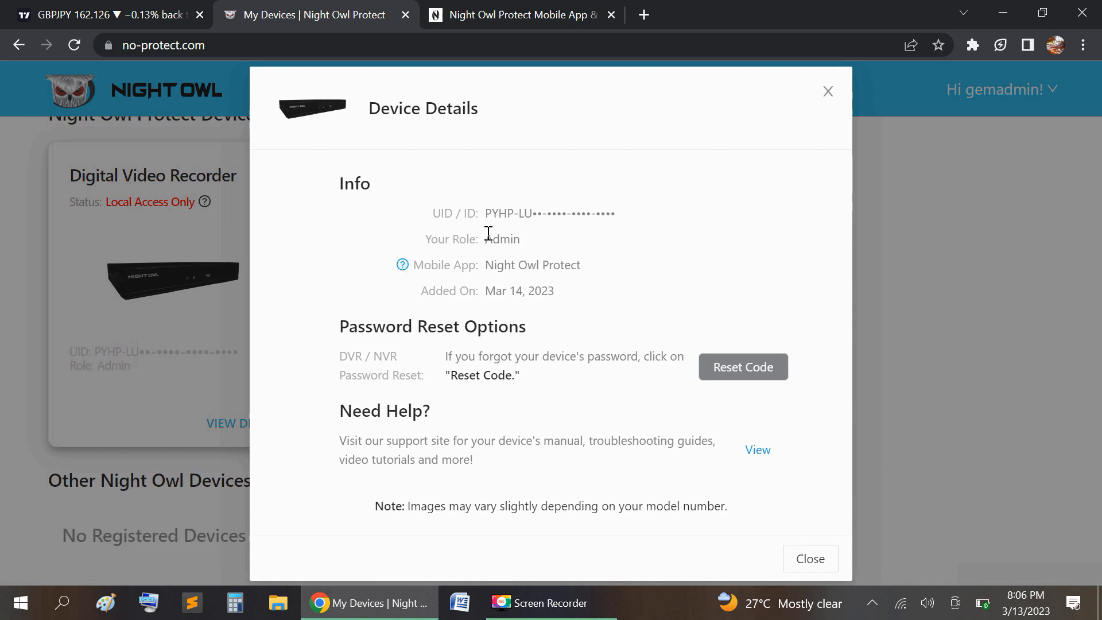
mouse_move(503, 342)
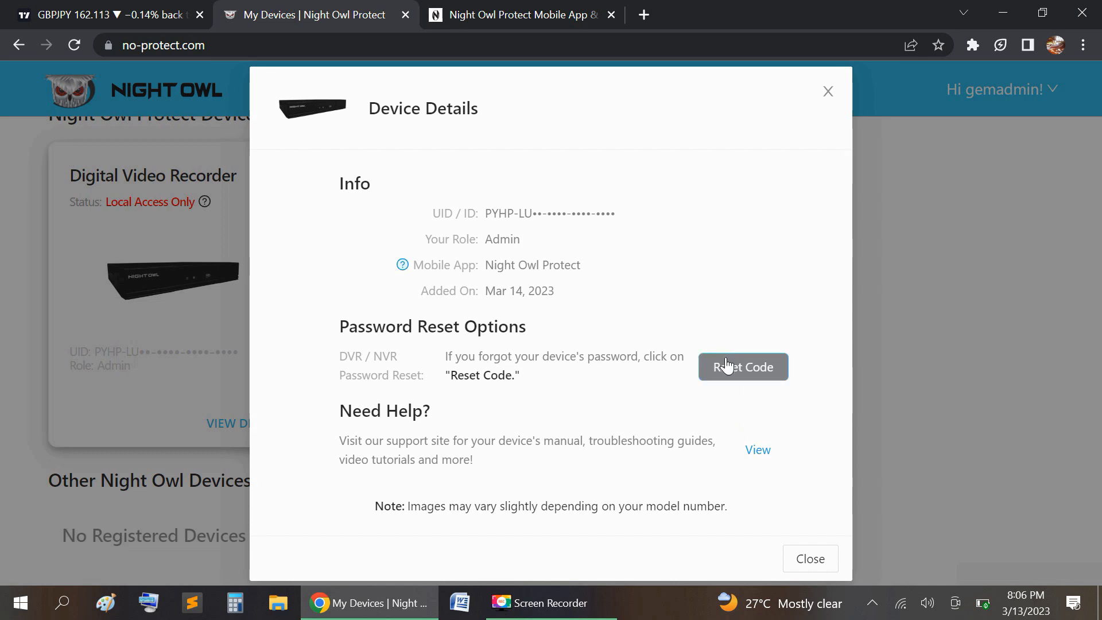
Request a password reset code for the recorder with the date 03/13/2023
left_click(743, 367)
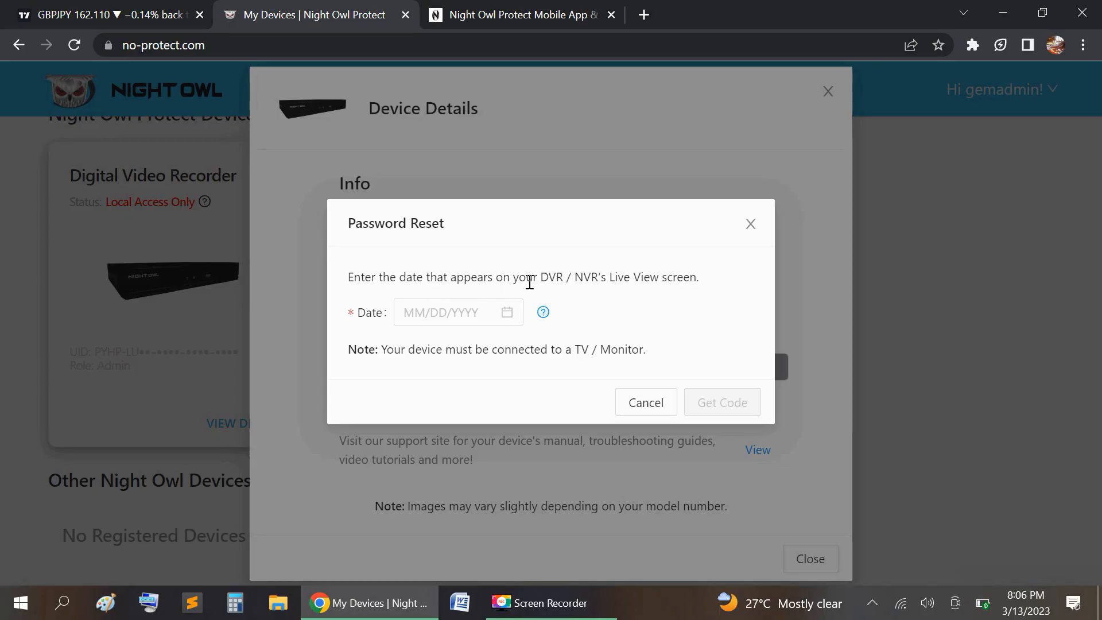
mouse_move(615, 295)
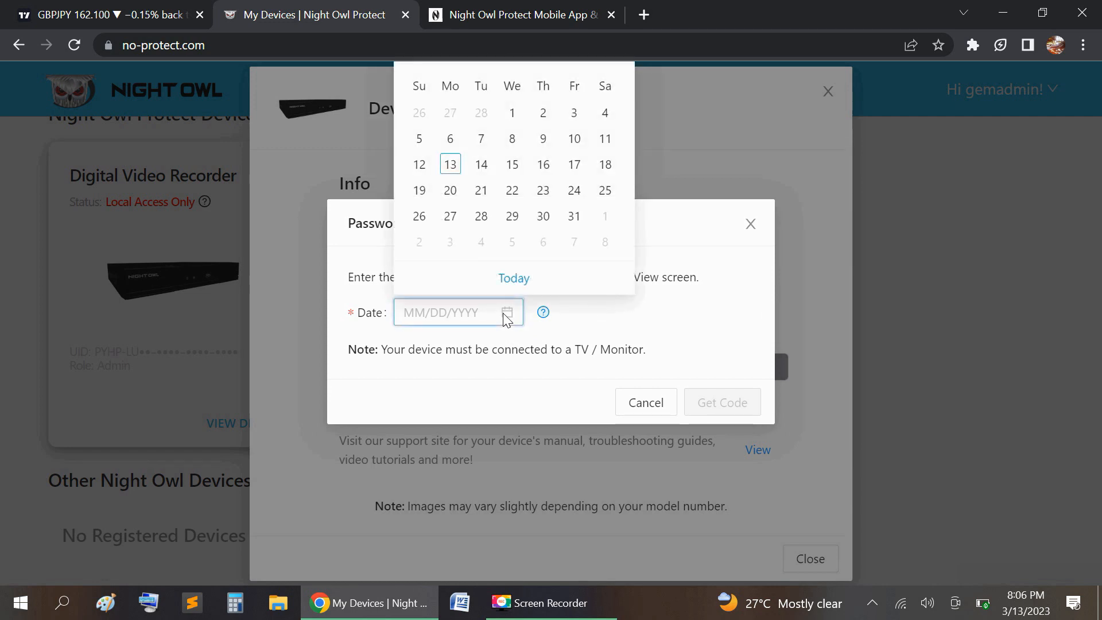
left_click(481, 191)
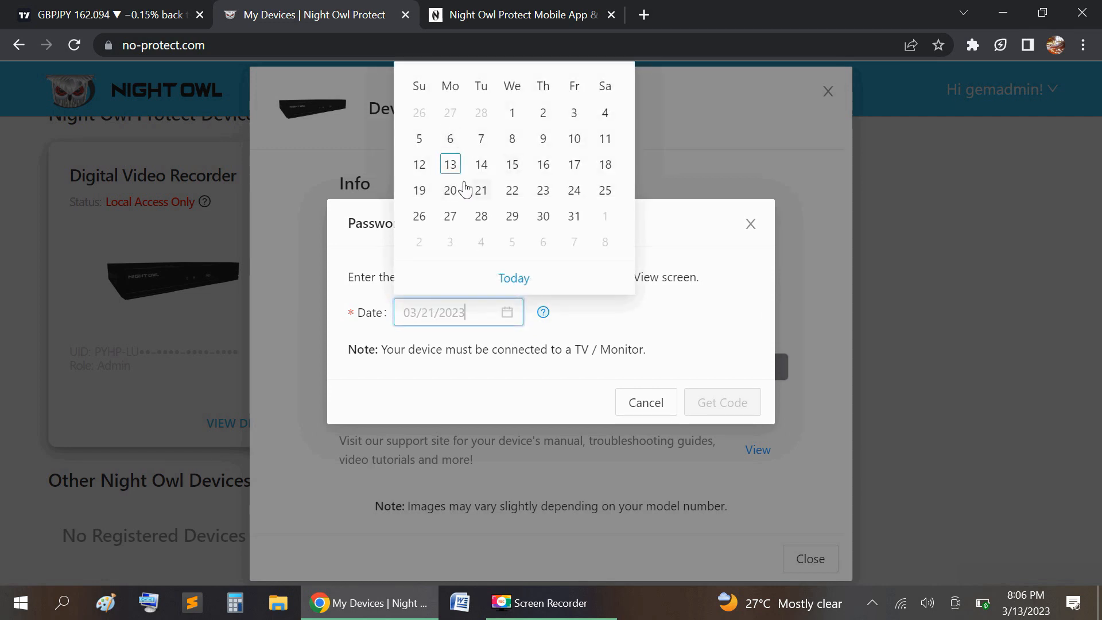
left_click(450, 165)
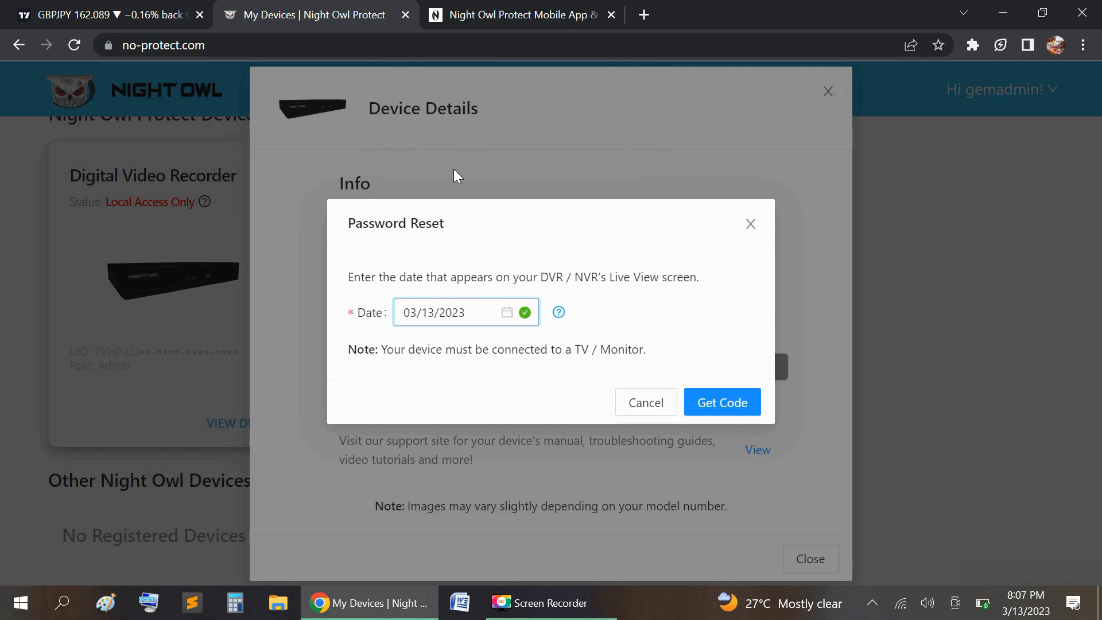
mouse_move(598, 398)
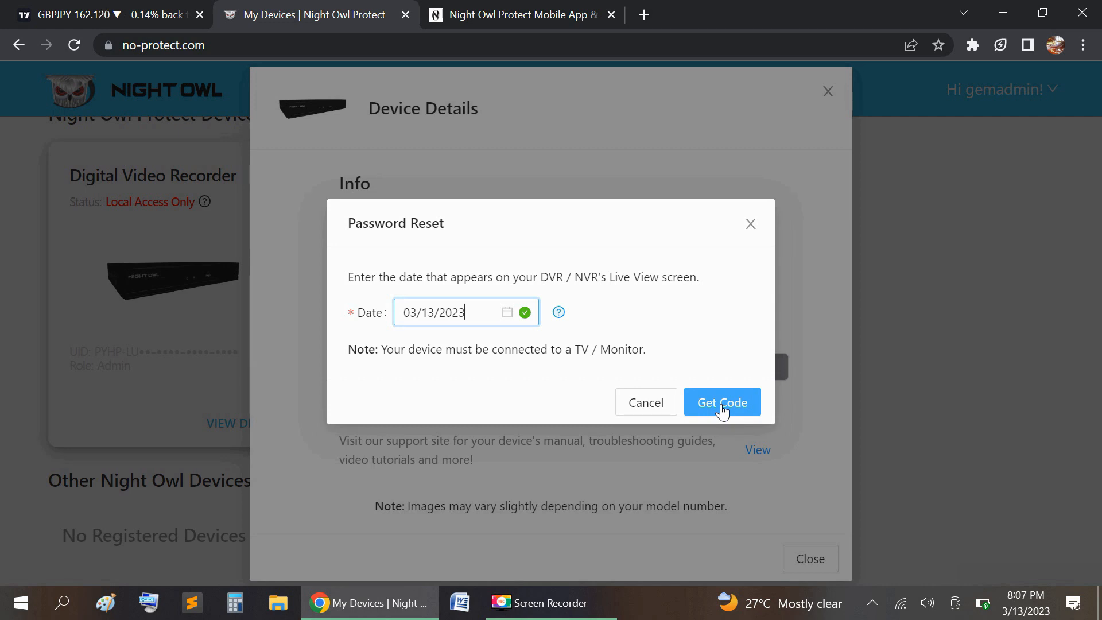
left_click(721, 402)
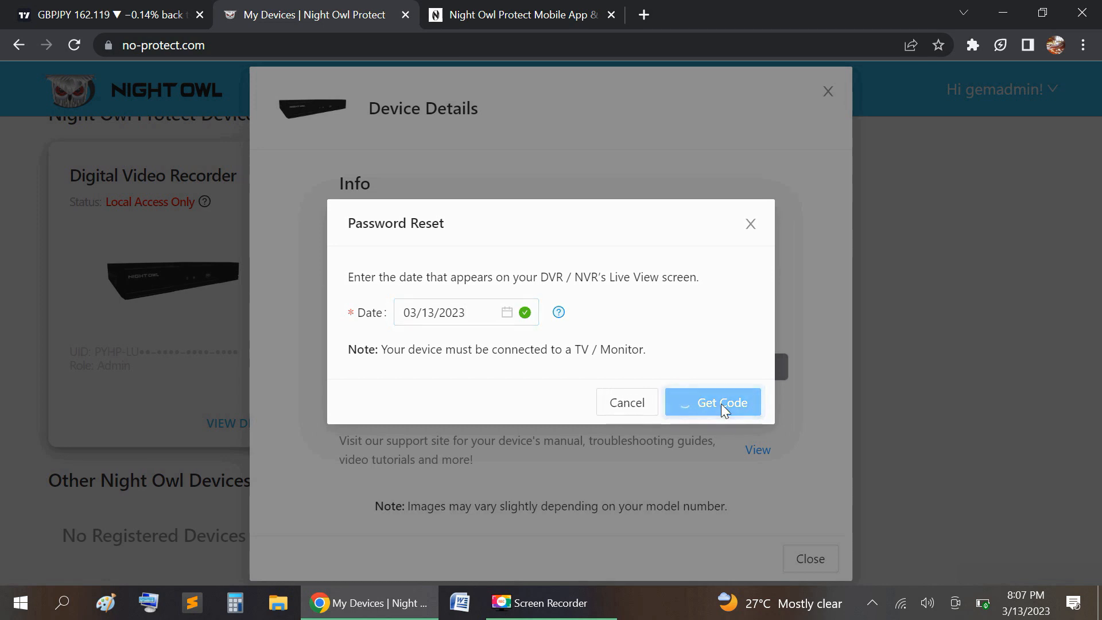
left_click(712, 402)
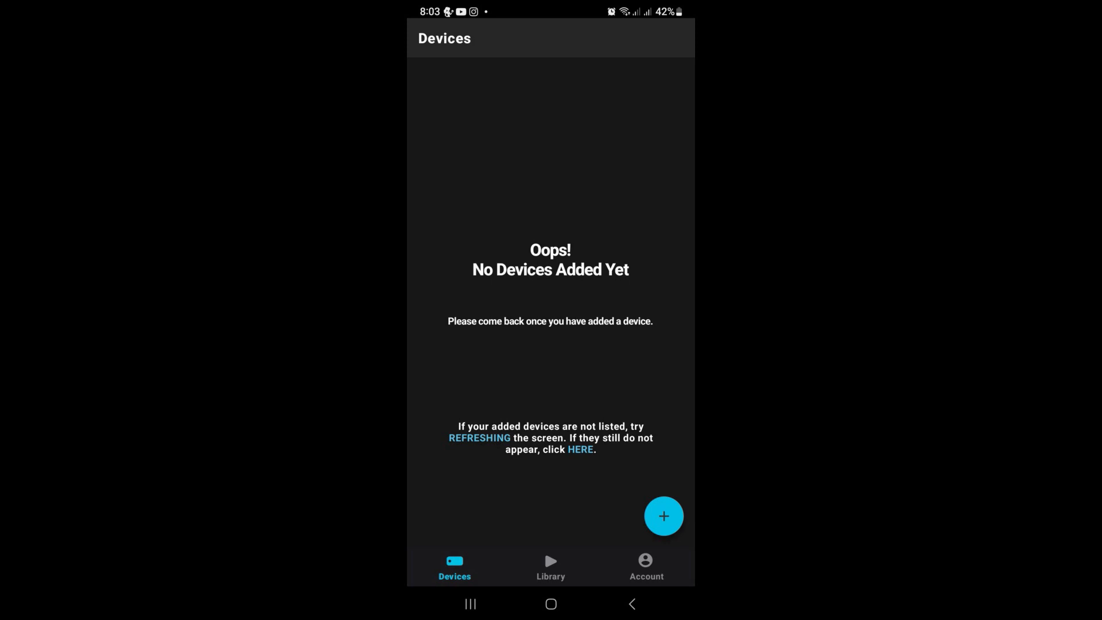
Use the + button on the app's empty Devices screen to add a device
left_click(664, 516)
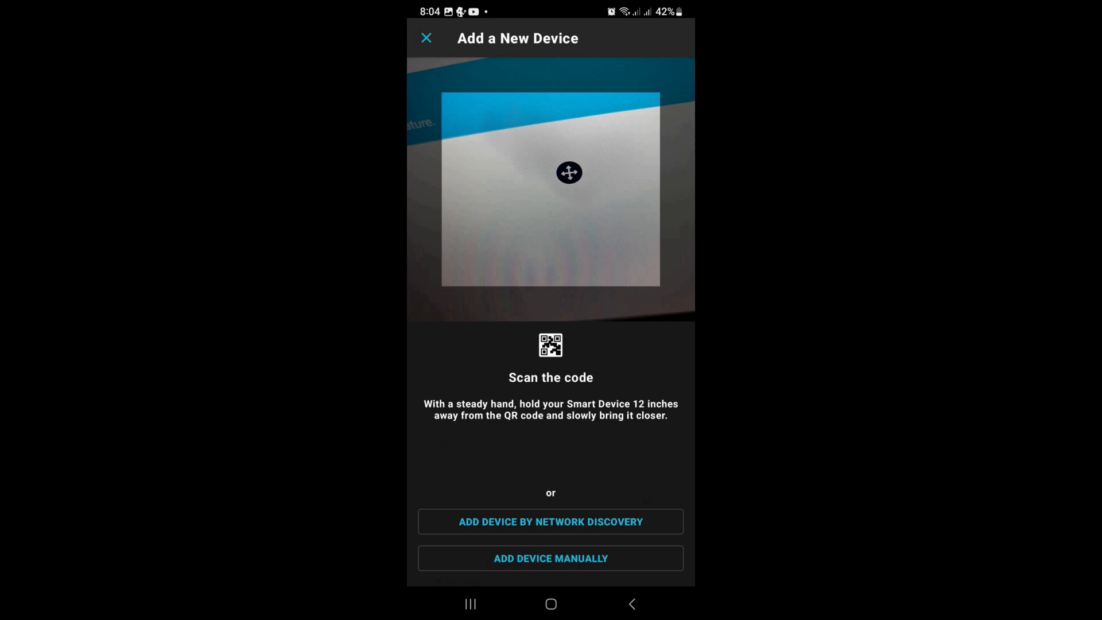